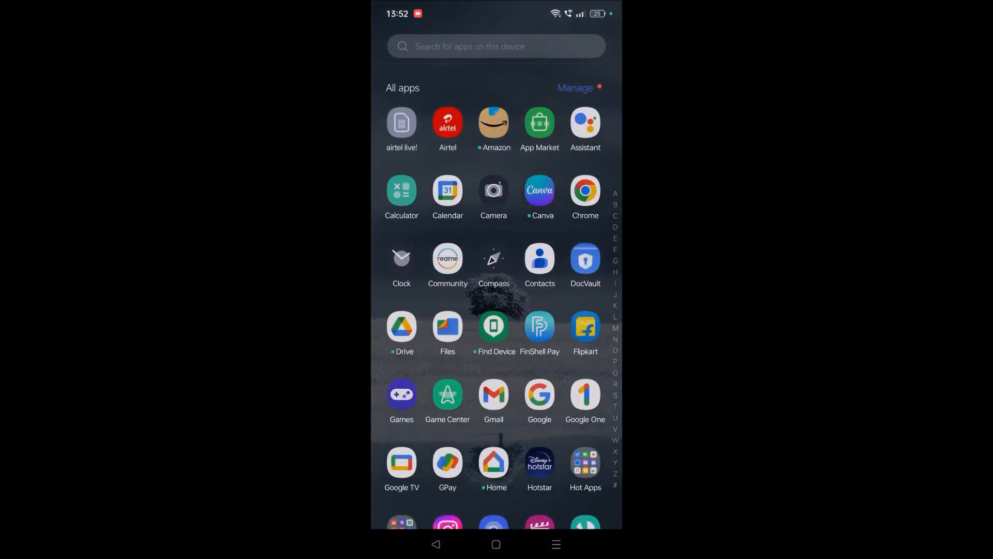
Launch Gmail on the phone and scroll the inbox
{"action": "left_click", "coordinate": [493, 395]}
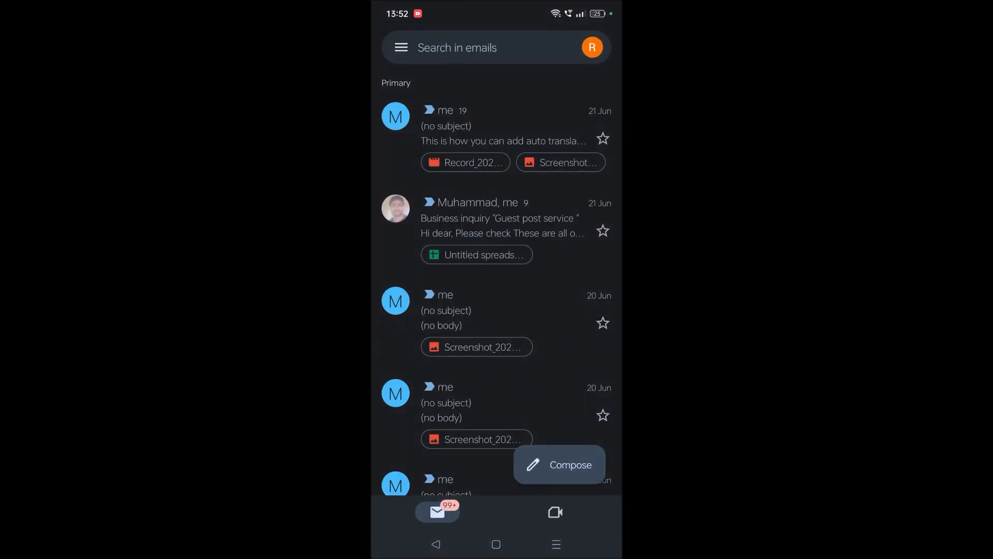
{"action": "scroll", "scroll_direction": "down", "scroll_amount": 3}
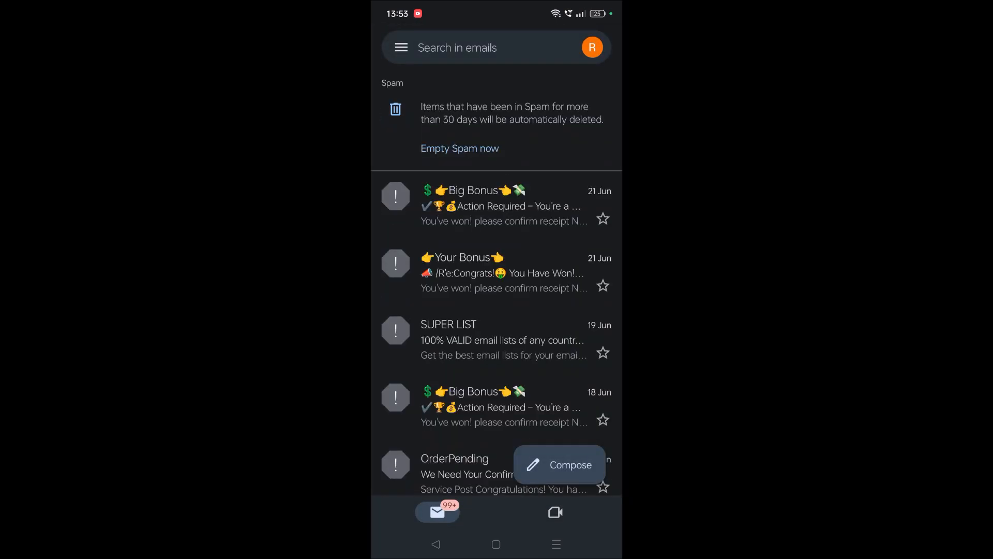
Scroll through spam messages like Big Bonus and SUPER LIST
{"action": "scroll", "scroll_direction": "down", "scroll_amount": 3}
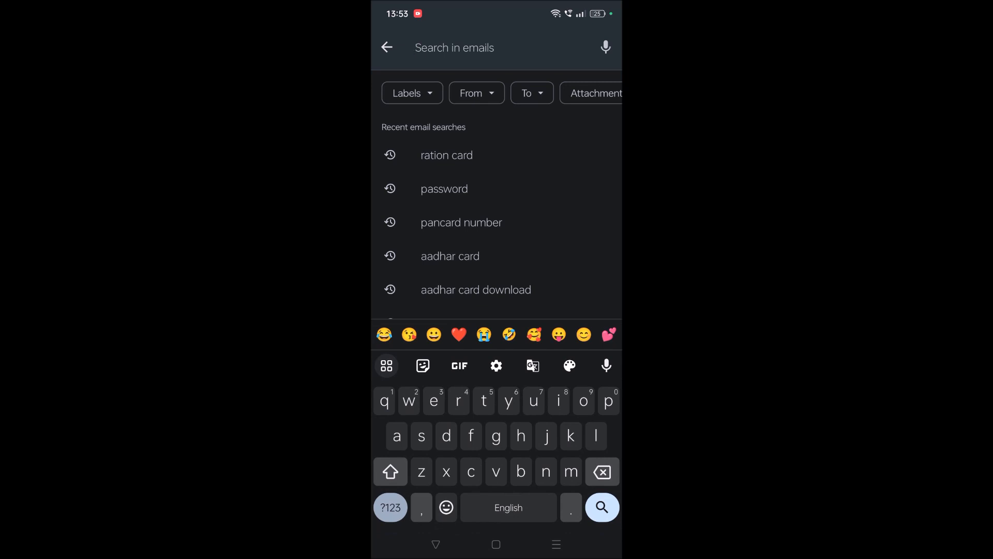
Type 'eexsghhgj' into the Gmail email search
{"action": "type", "text": "eexsghhgj"}
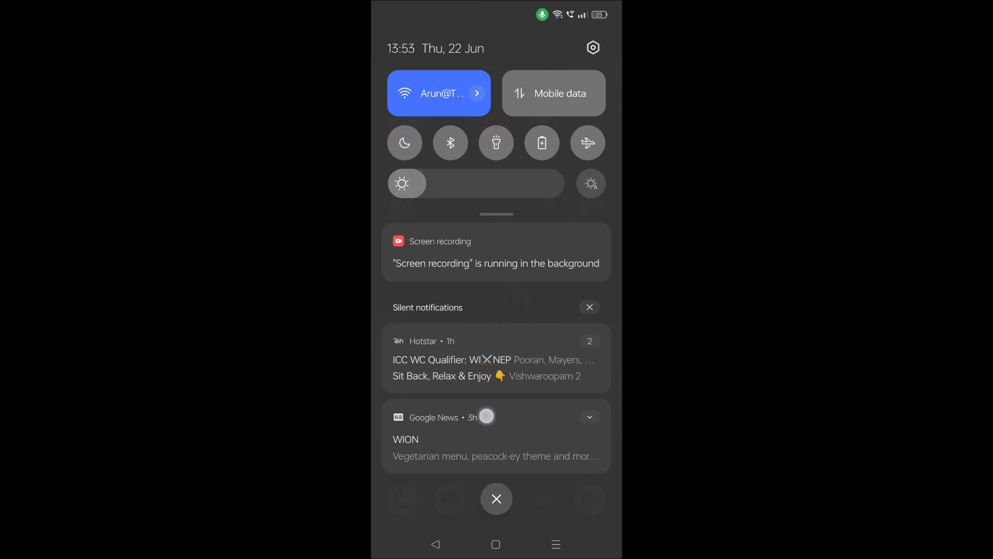
Check Quick Settings: Wi-Fi connected, mobile data off
{"action": "left_click", "coordinate": [496, 498]}
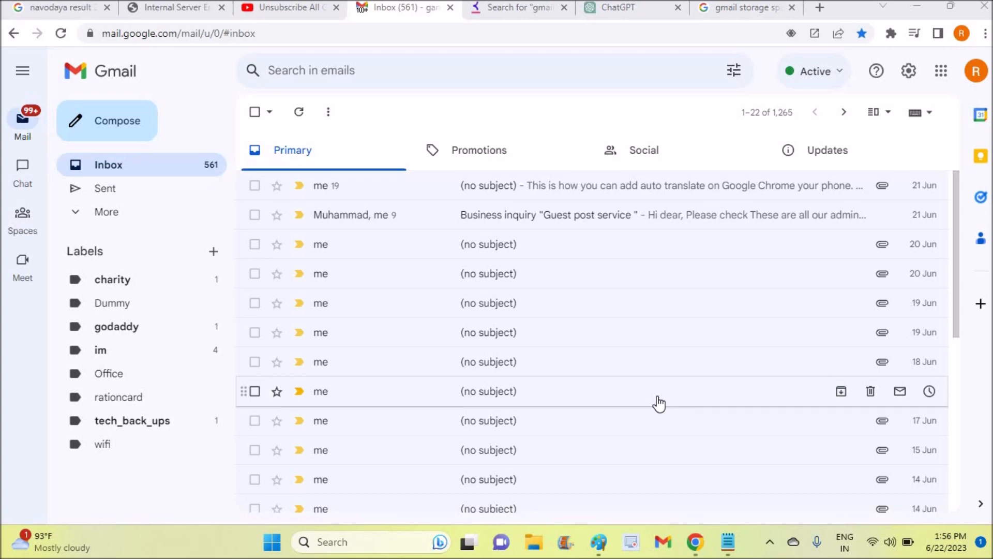
{"action": "mouse_move", "coordinate": [405, 434]}
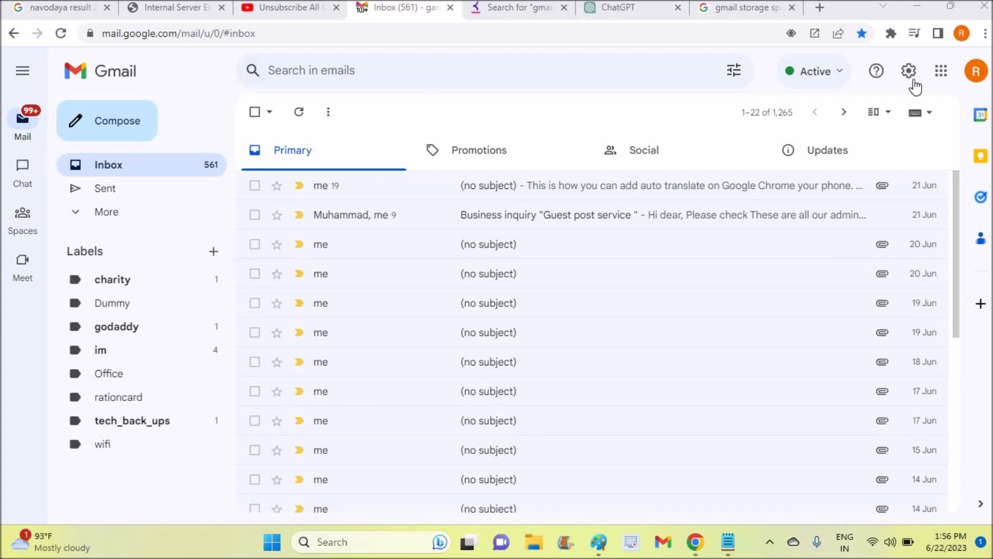
Open Gmail's quick settings panel and request the full settings page
{"action": "left_click", "coordinate": [909, 70]}
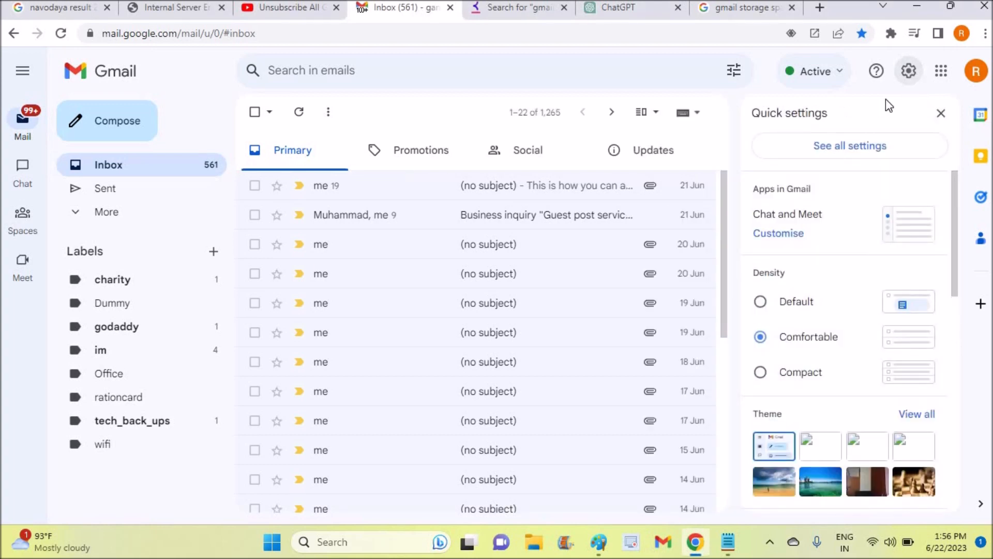
{"action": "left_click", "coordinate": [849, 146]}
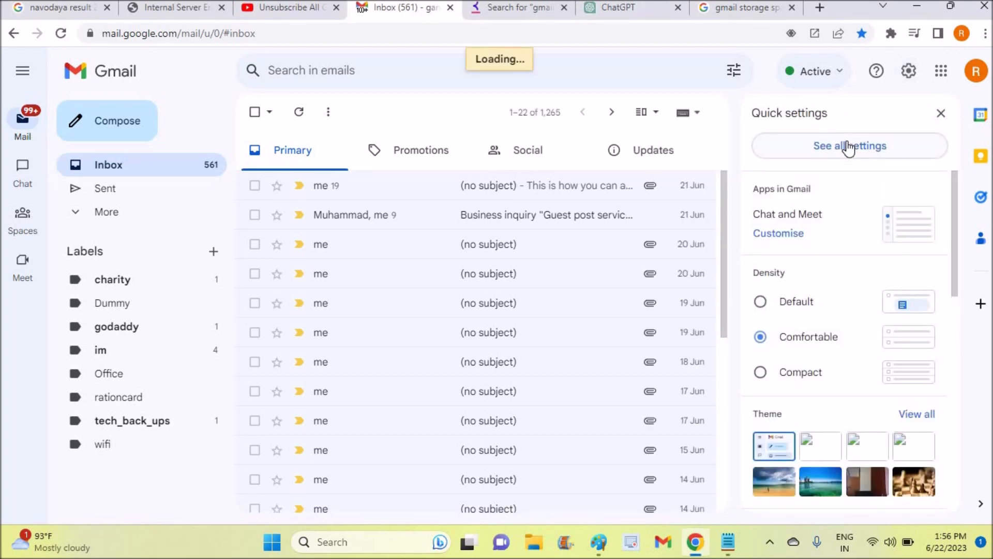
Check Forwarding and POP/IMAP: no forwarding address, POP and IMAP disabled
{"action": "left_click", "coordinate": [849, 145]}
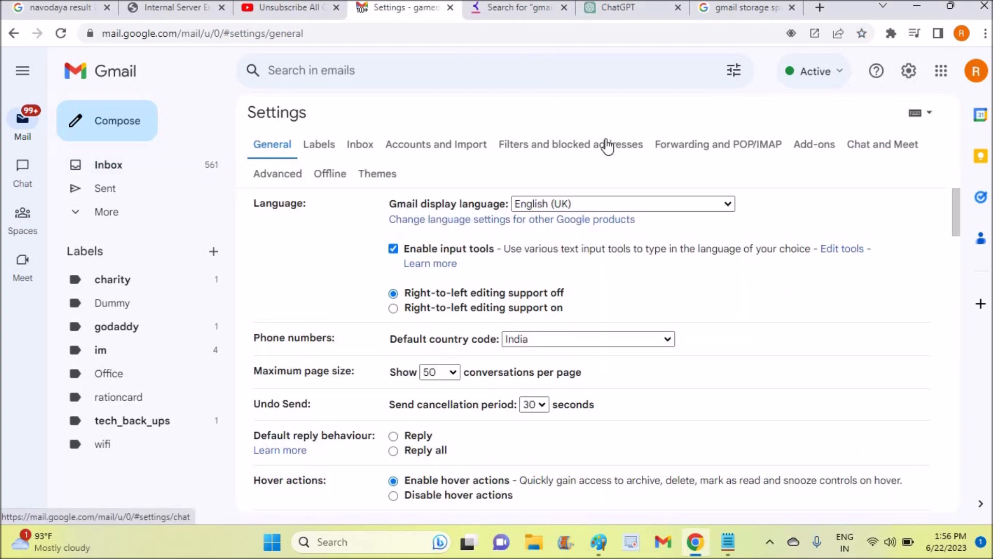
{"action": "left_click", "coordinate": [717, 144]}
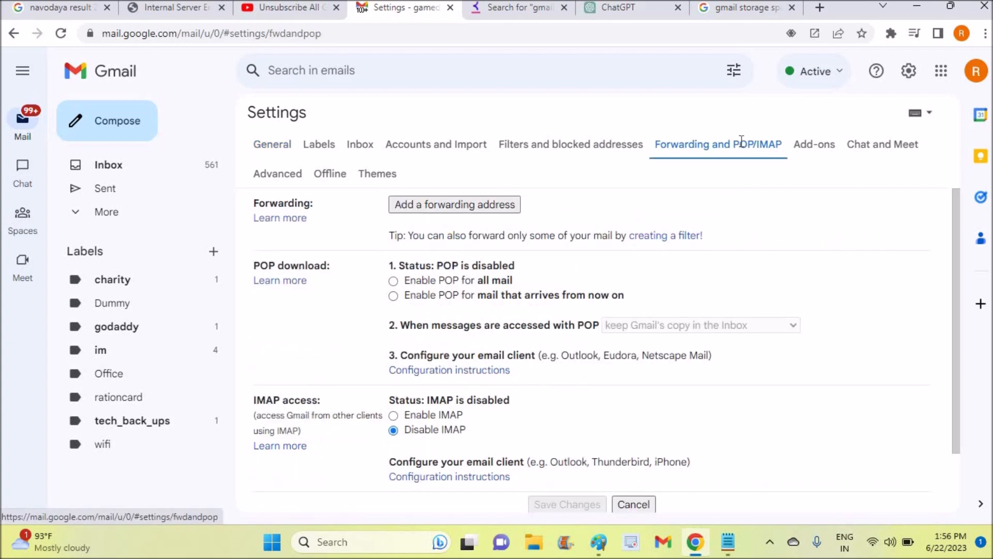
{"action": "mouse_move", "coordinate": [619, 183]}
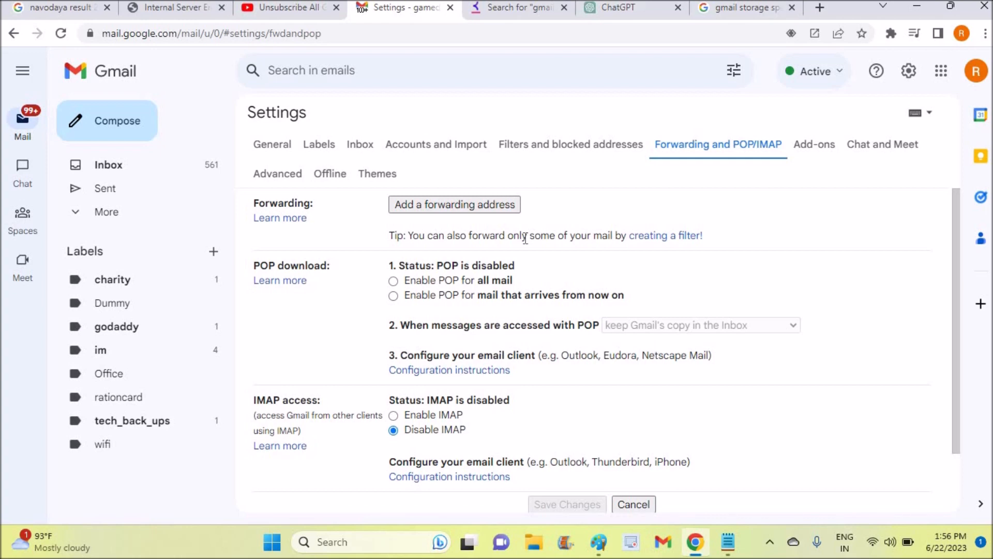
{"action": "mouse_move", "coordinate": [436, 241]}
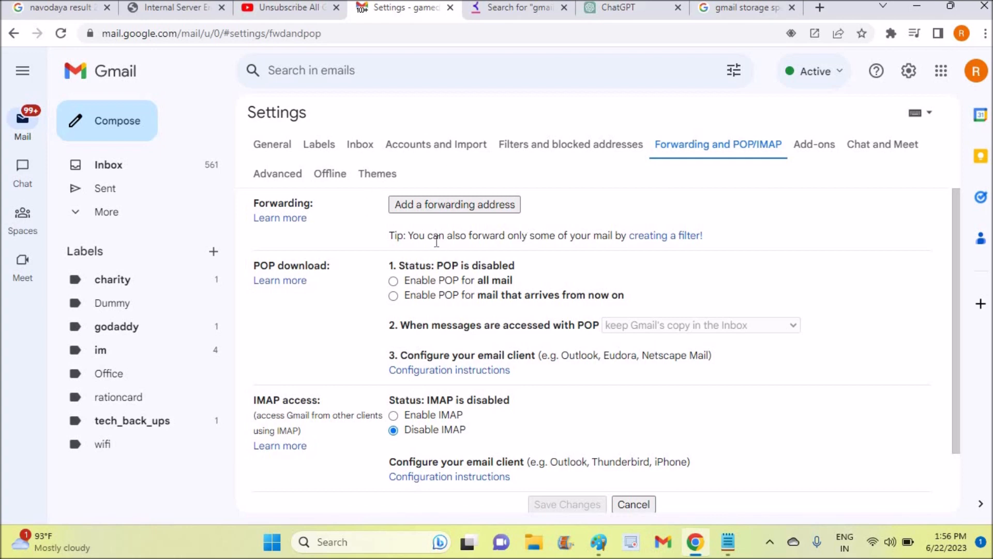
{"action": "mouse_move", "coordinate": [580, 163]}
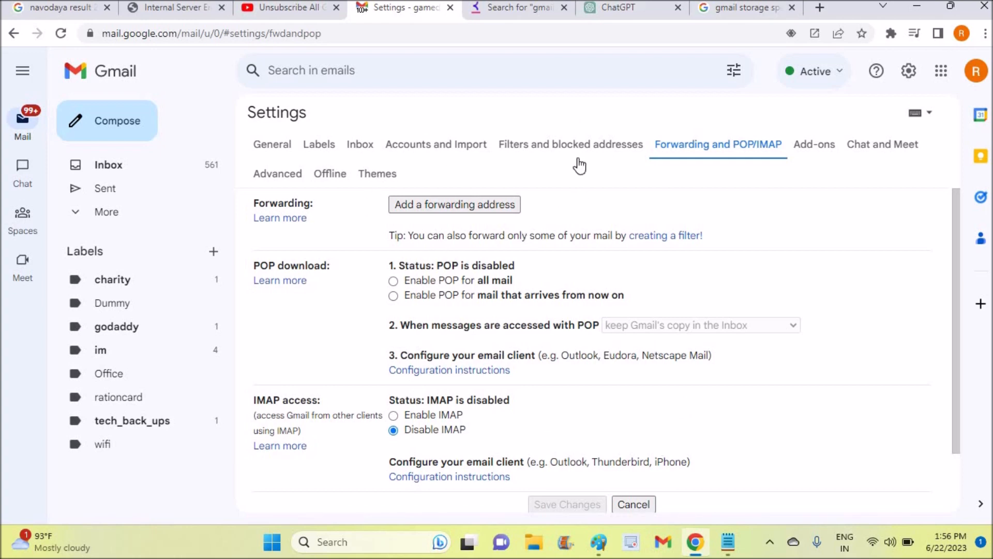
Review incoming-mail filters and highlight the first filter's sender address
{"action": "left_click", "coordinate": [570, 143]}
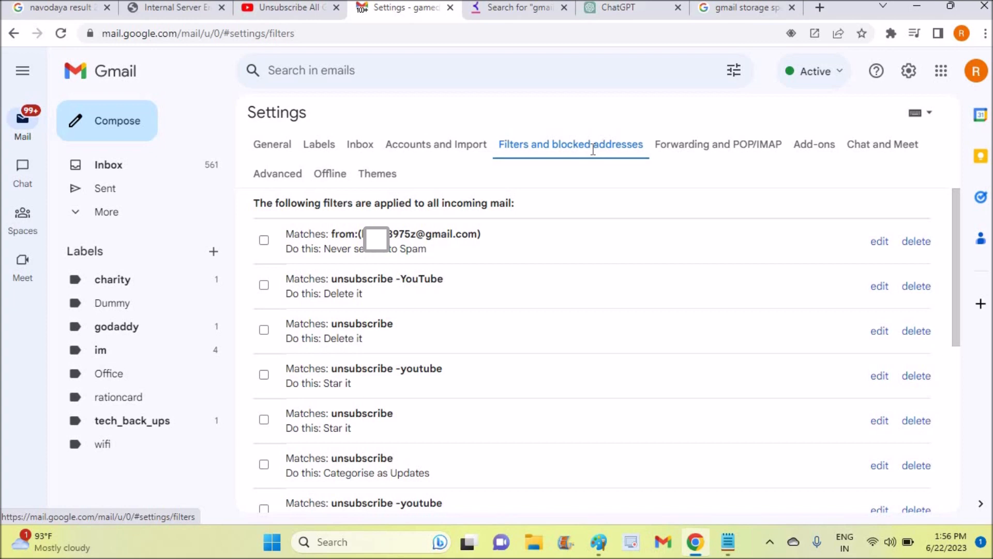
{"action": "mouse_move", "coordinate": [431, 469]}
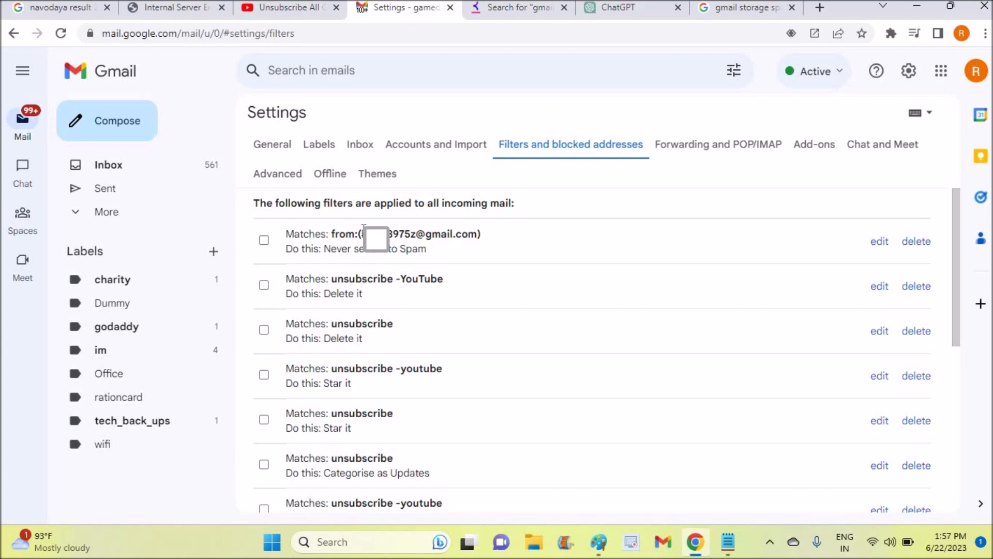
{"action": "left_click_drag", "start_coordinate": [365, 234], "coordinate": [469, 233]}
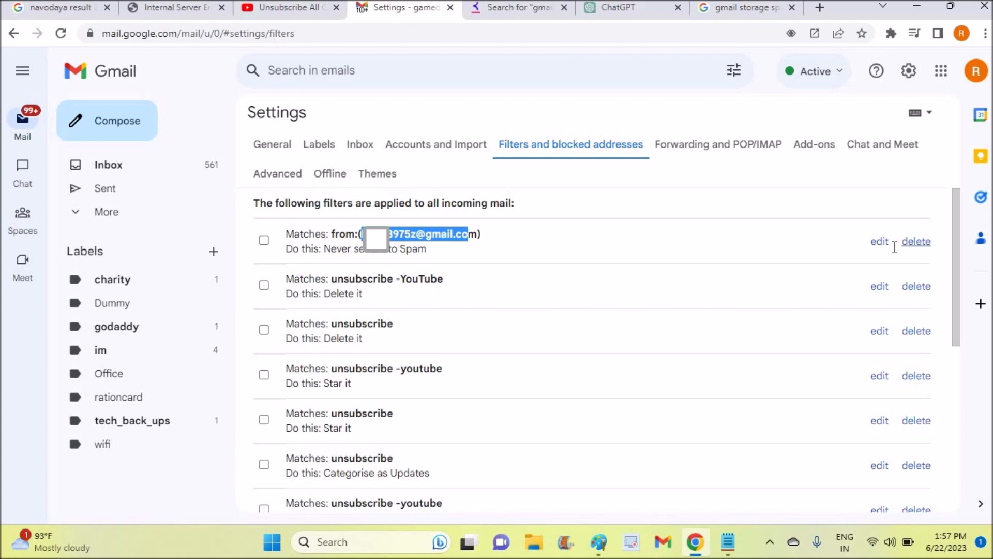
{"action": "mouse_move", "coordinate": [917, 242]}
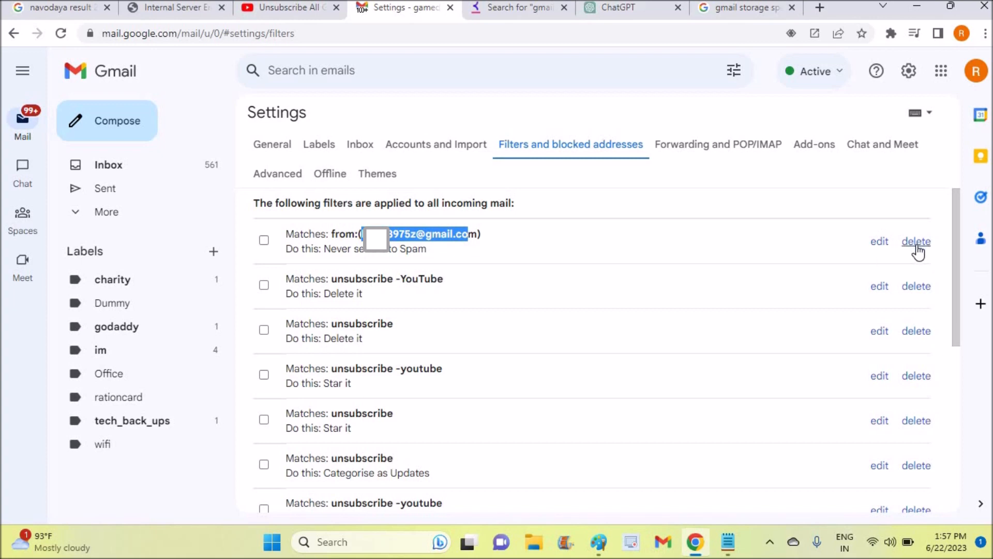
{"action": "mouse_move", "coordinate": [919, 253]}
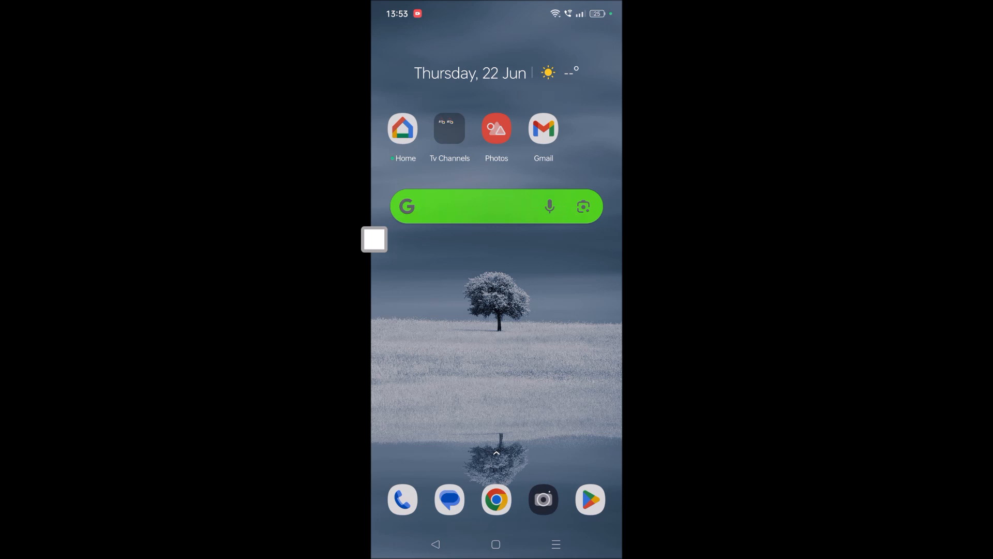
Reopen the Gmail app from the phone's home screen
{"action": "left_click", "coordinate": [543, 128]}
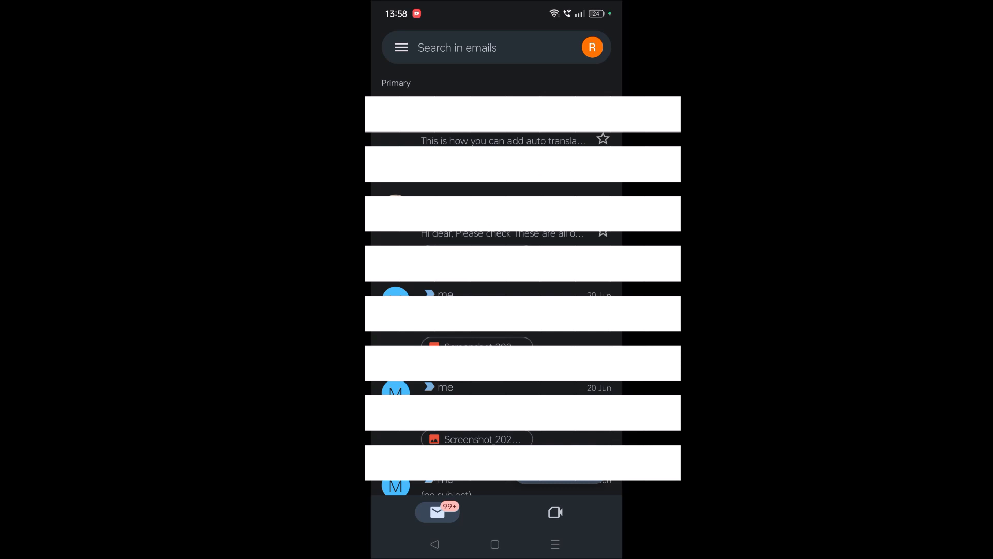
Check account storage (2.79 GB of 15 GB) and return home
{"action": "left_click", "coordinate": [592, 48]}
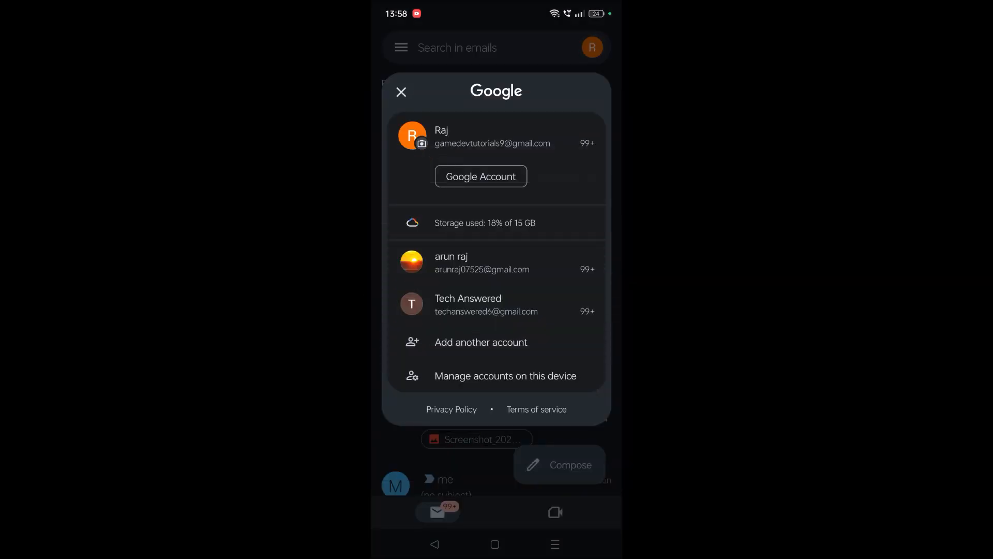
{"action": "left_click", "coordinate": [485, 223]}
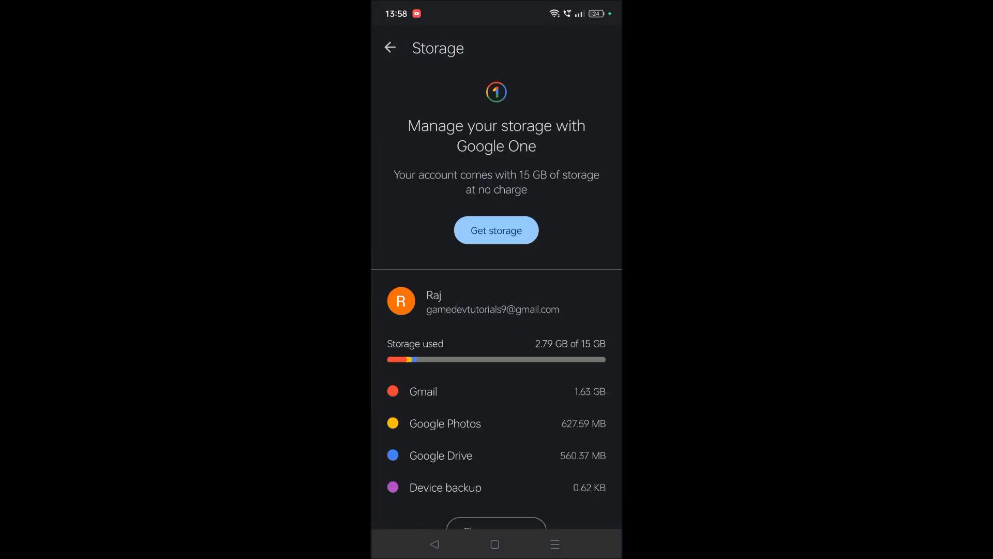
{"action": "scroll", "scroll_direction": "down", "scroll_amount": 3}
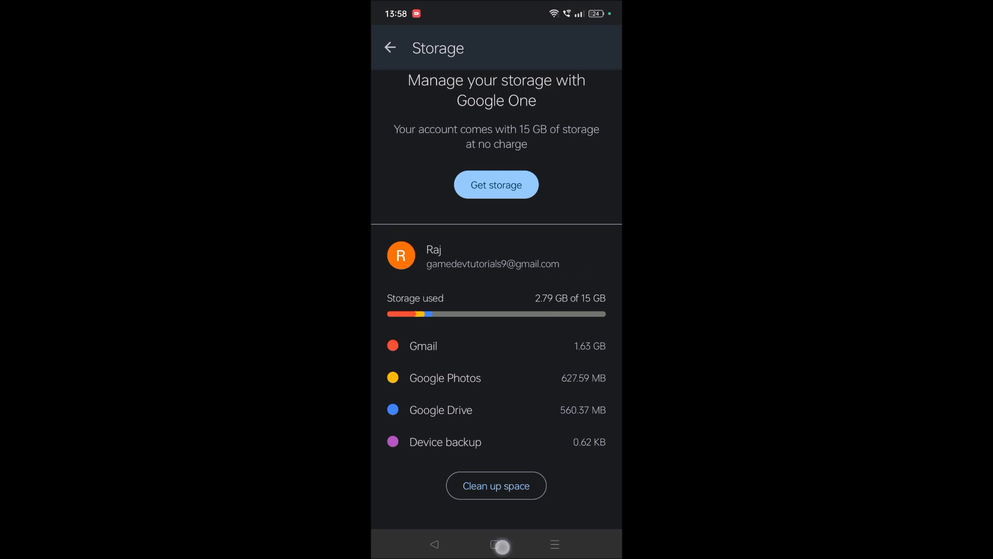
{"action": "left_click", "coordinate": [496, 543]}
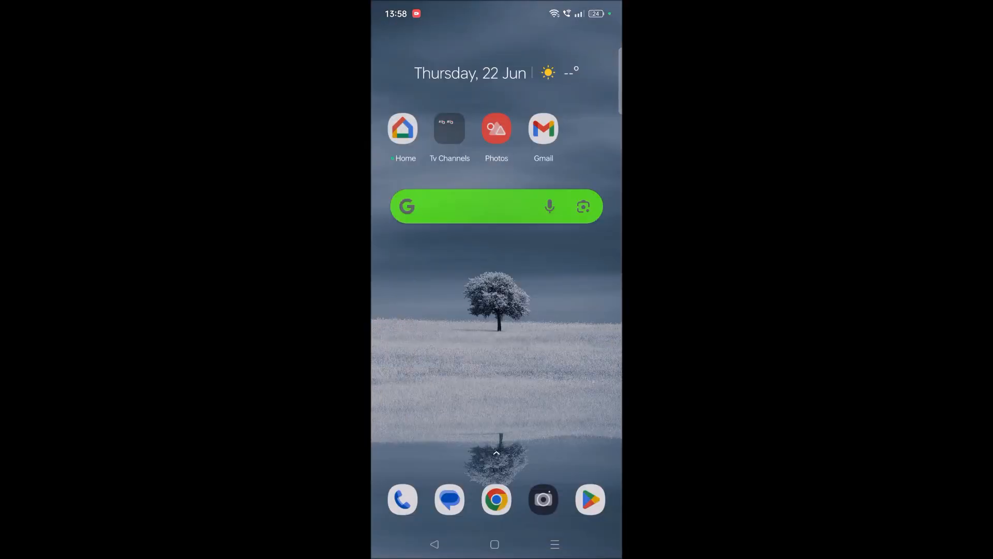